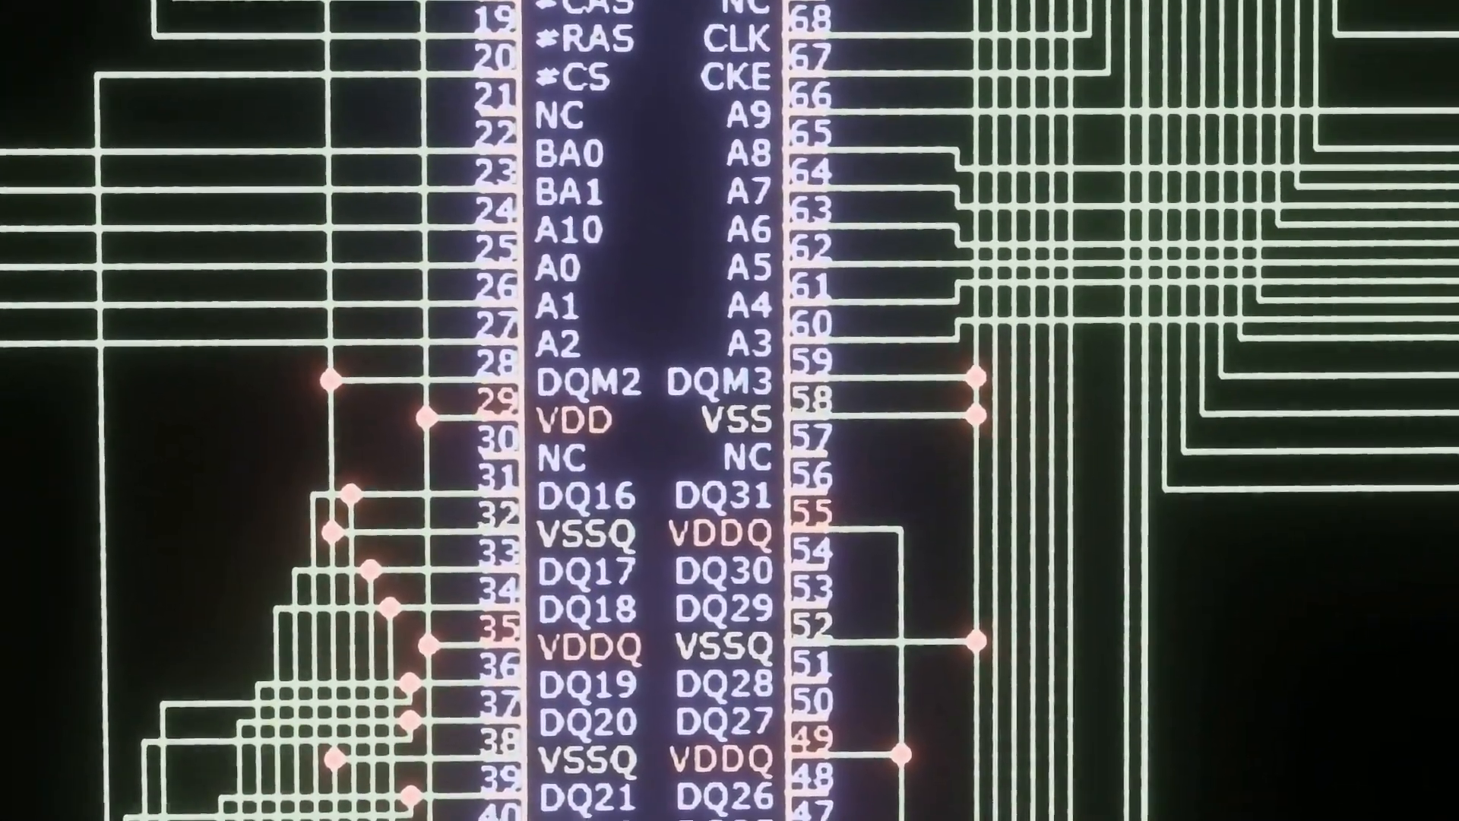
scroll(down, 3)
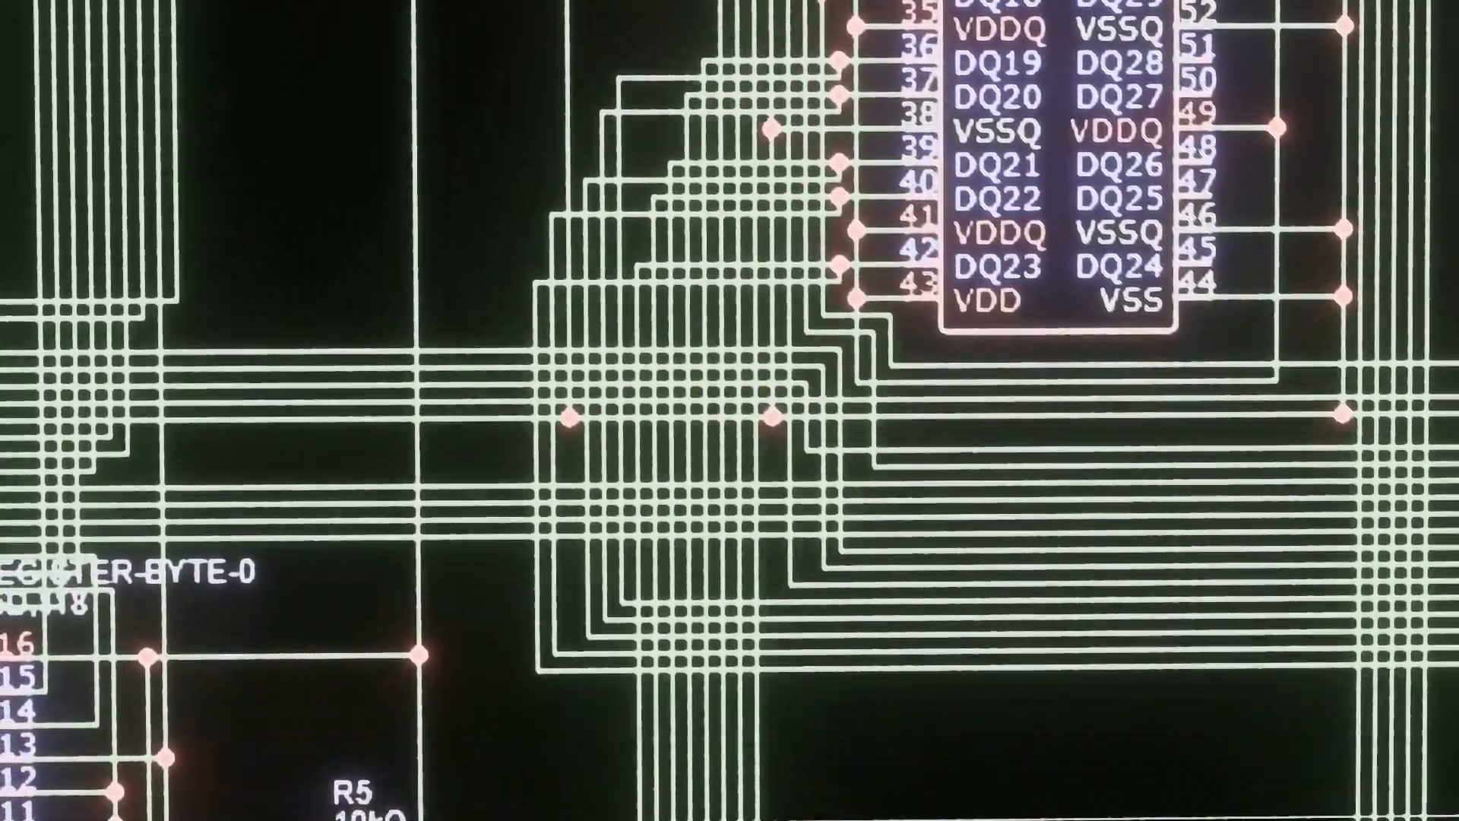
scroll(down, 3)
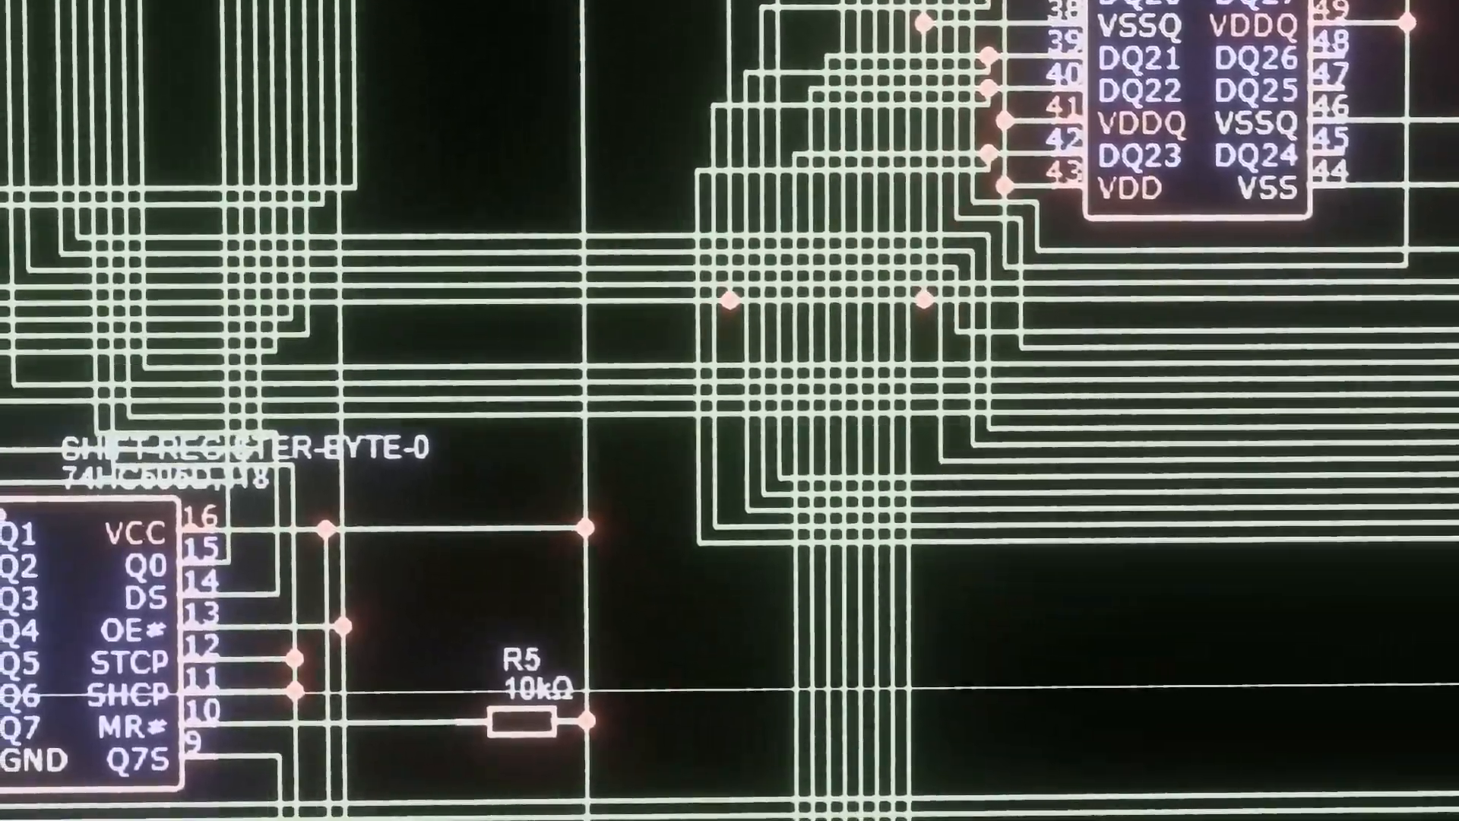
scroll(down, 3)
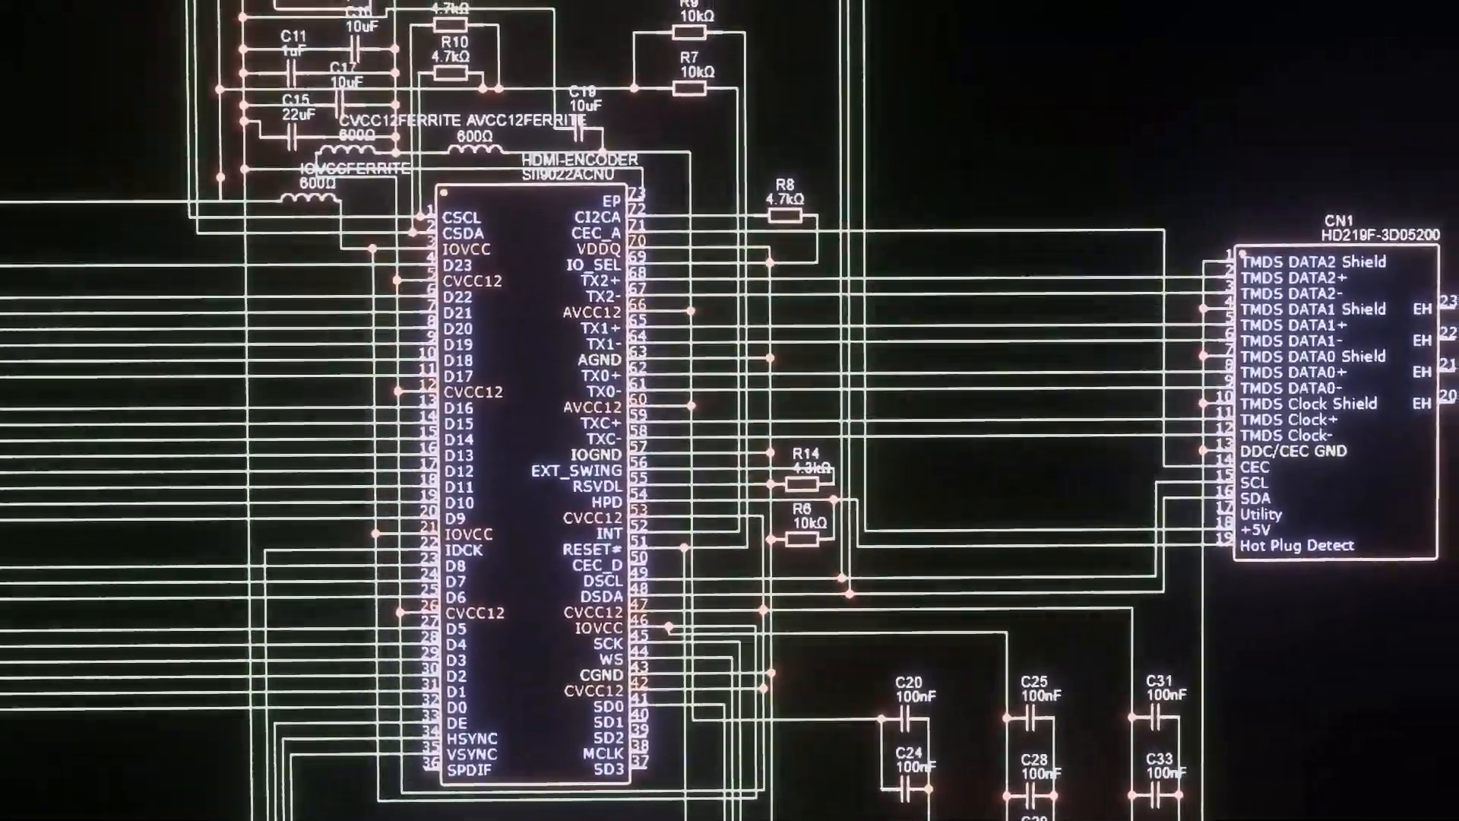
scroll(down, 3)
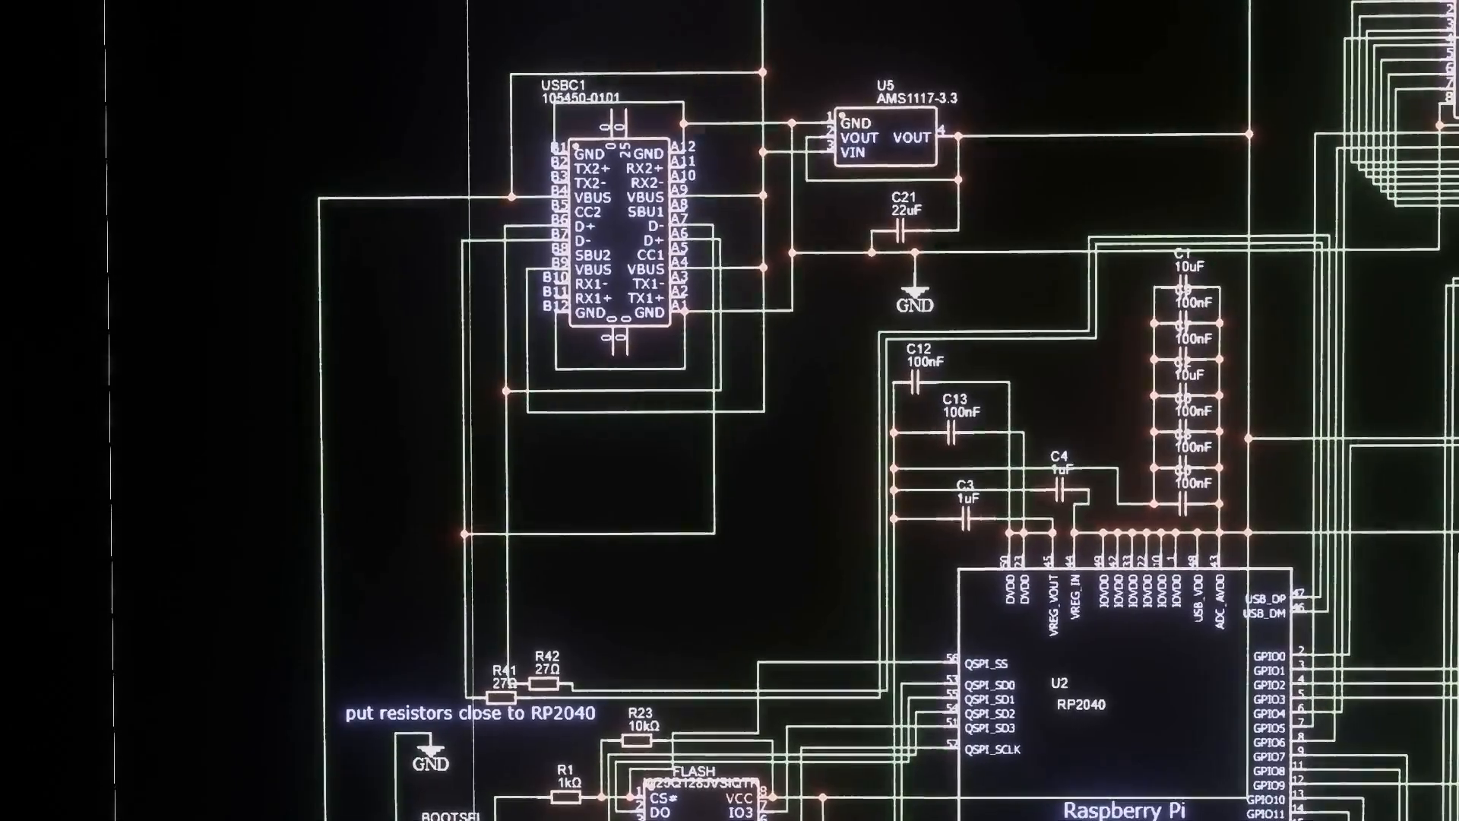
scroll(down, 3)
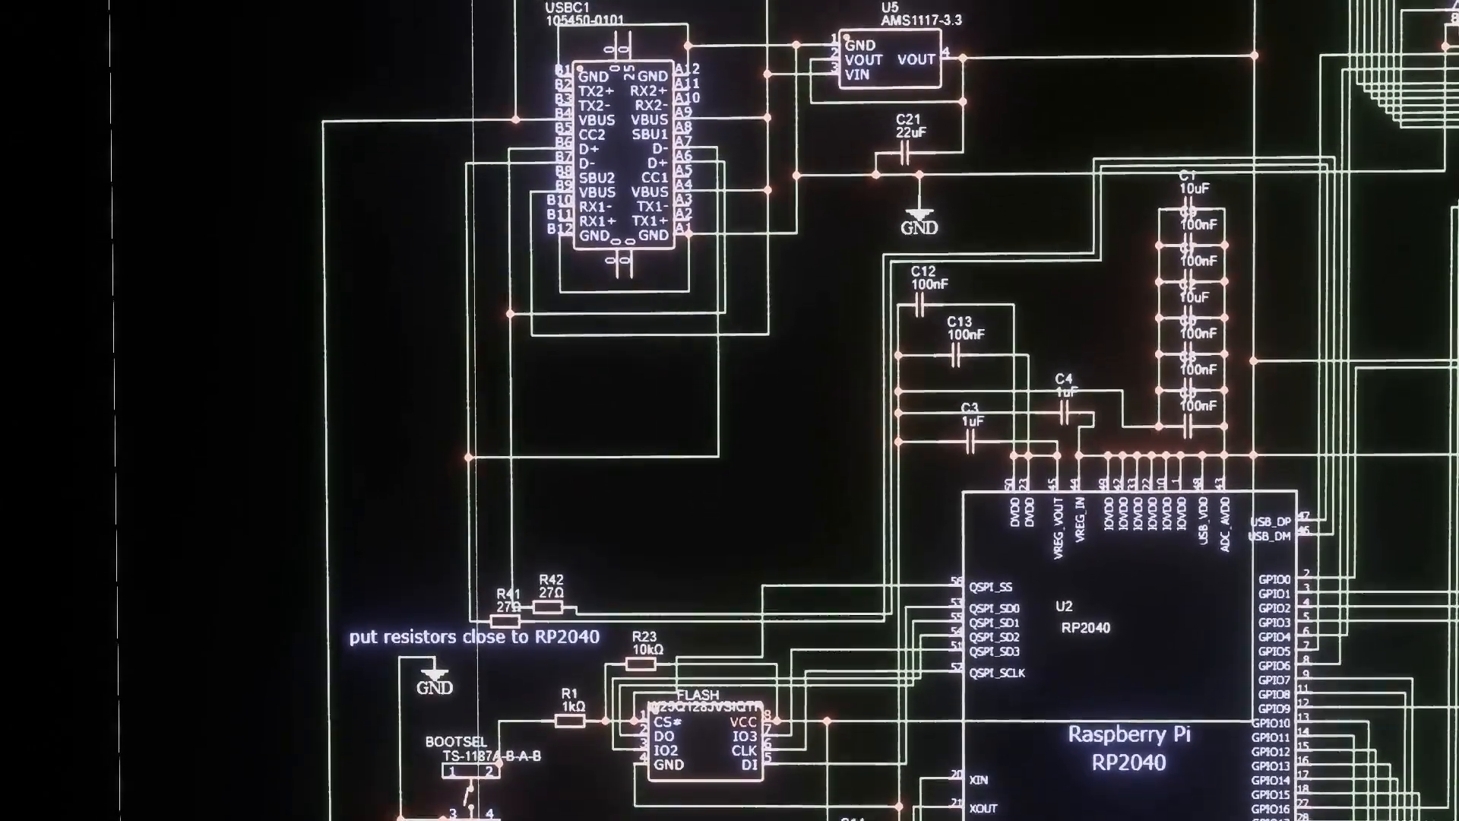
scroll(down, 3)
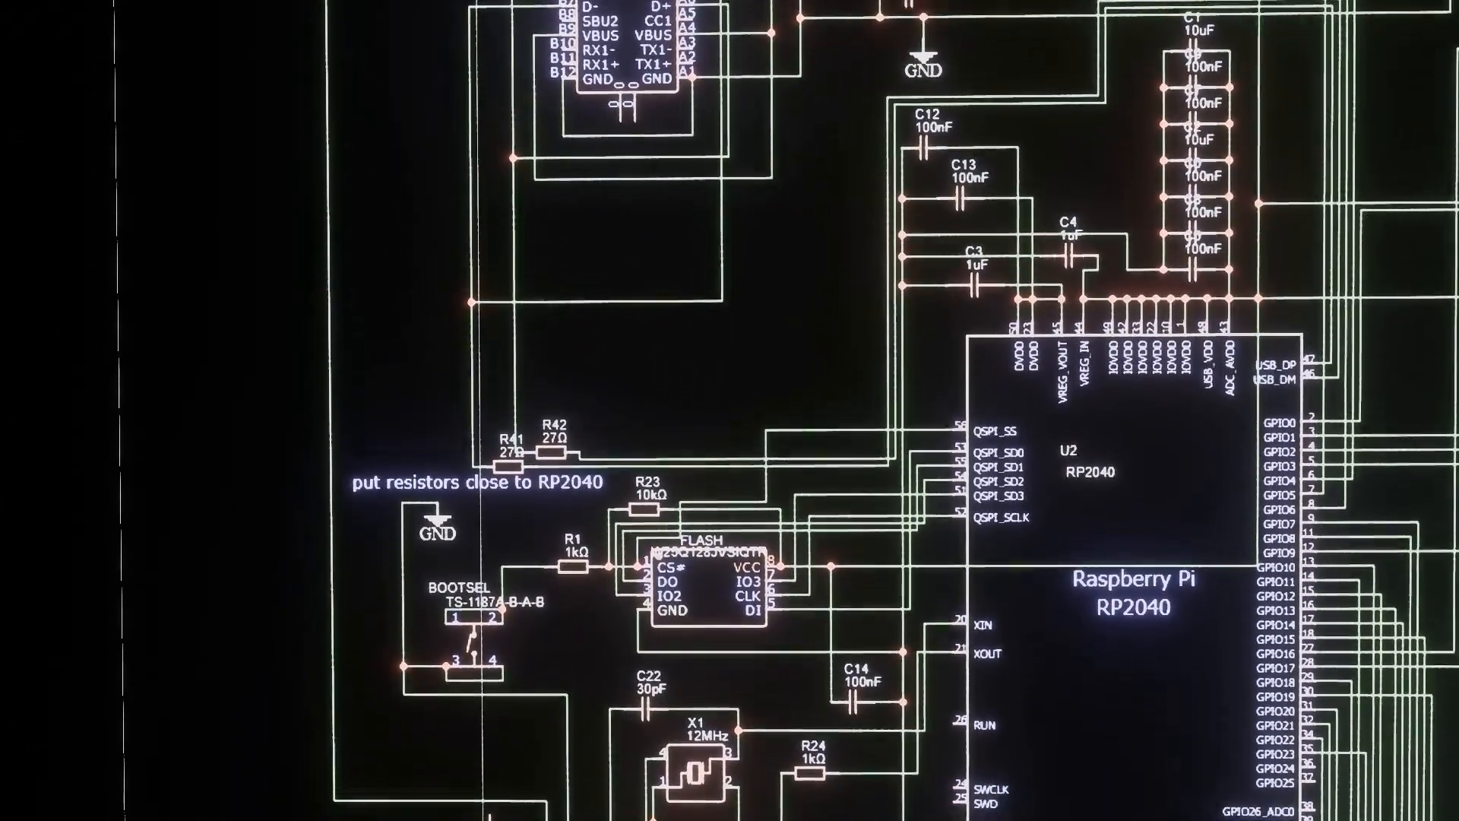
scroll(down, 3)
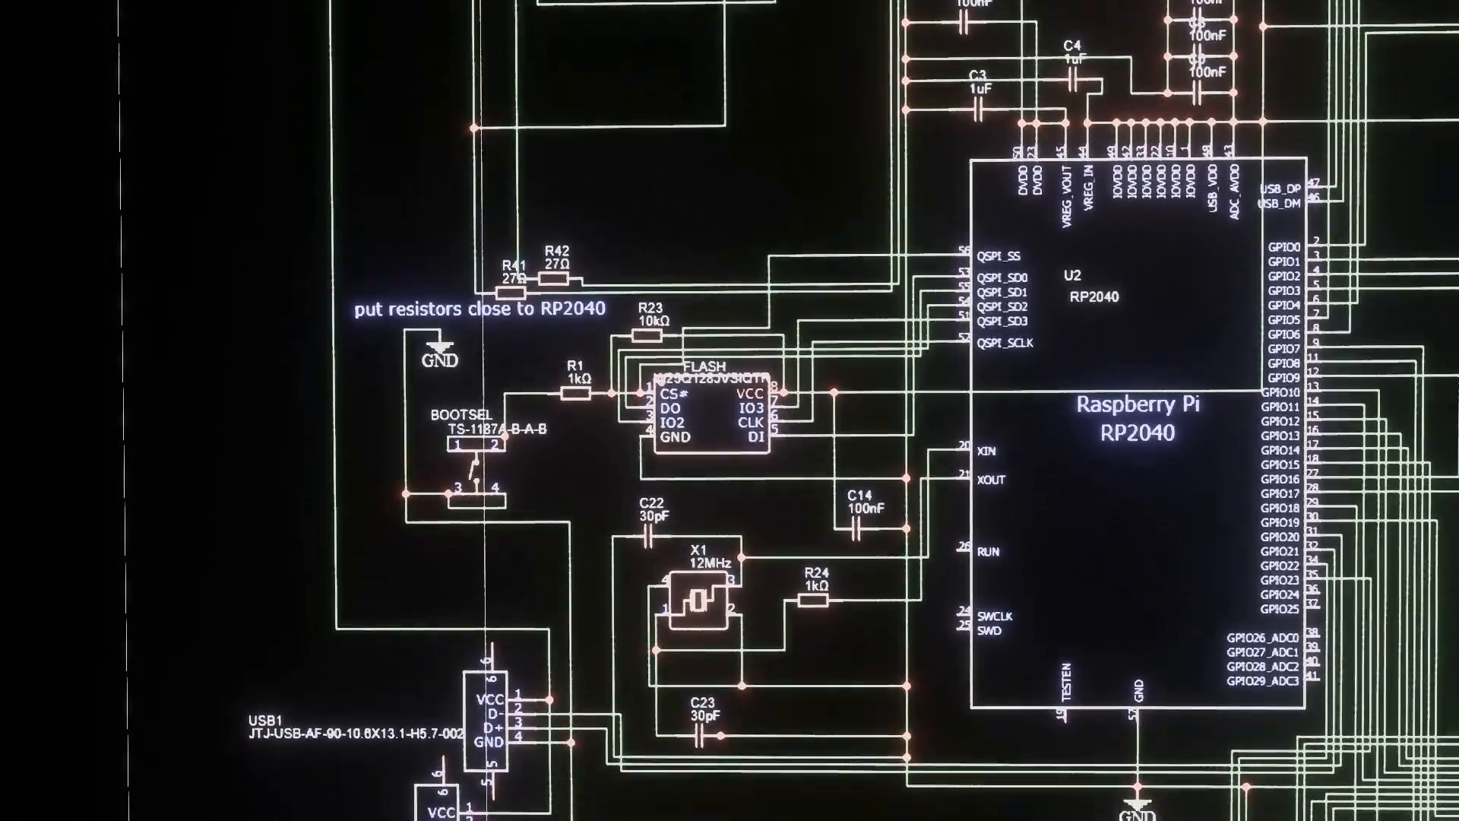
scroll(down, 3)
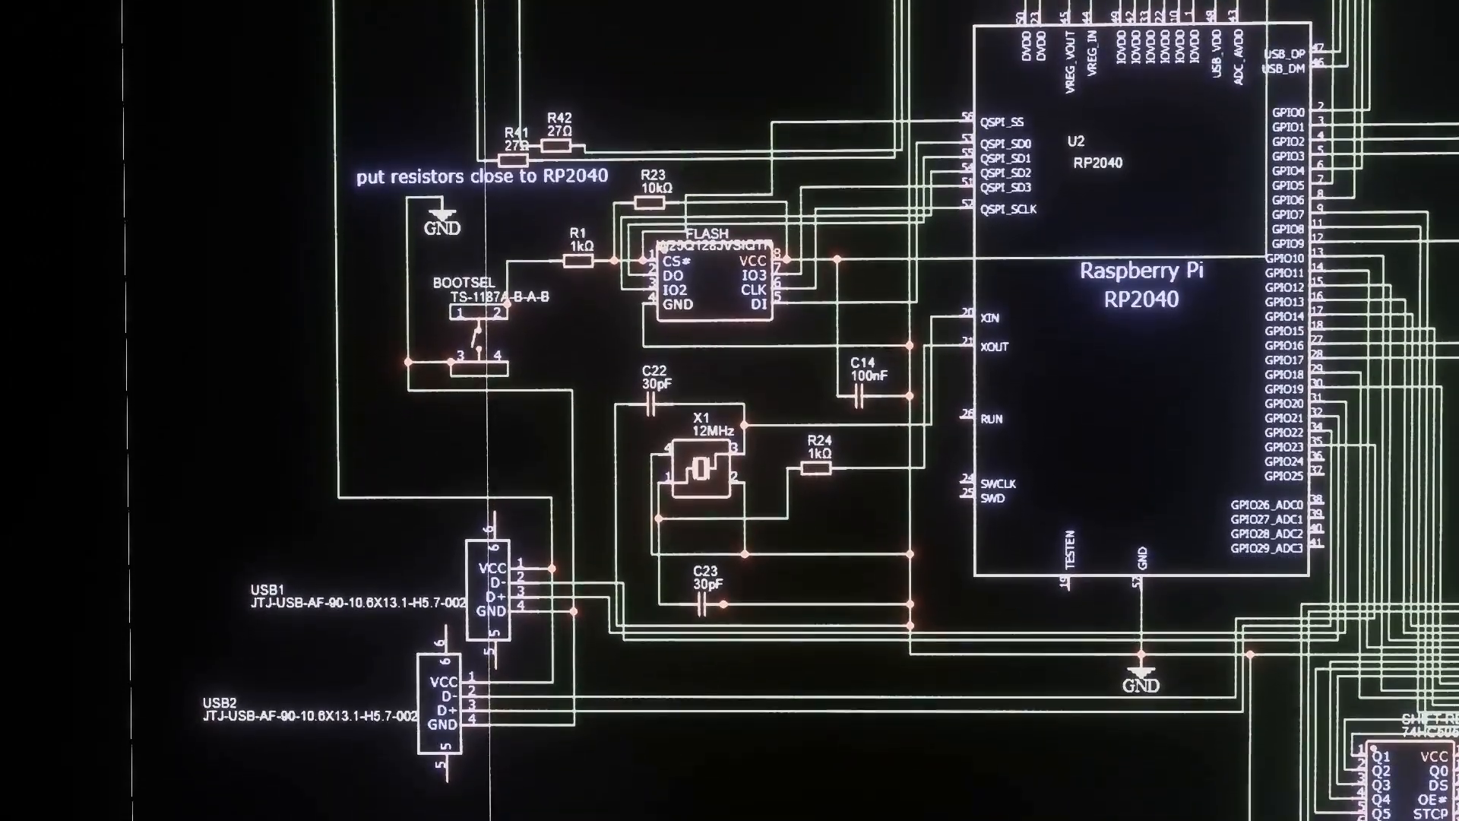